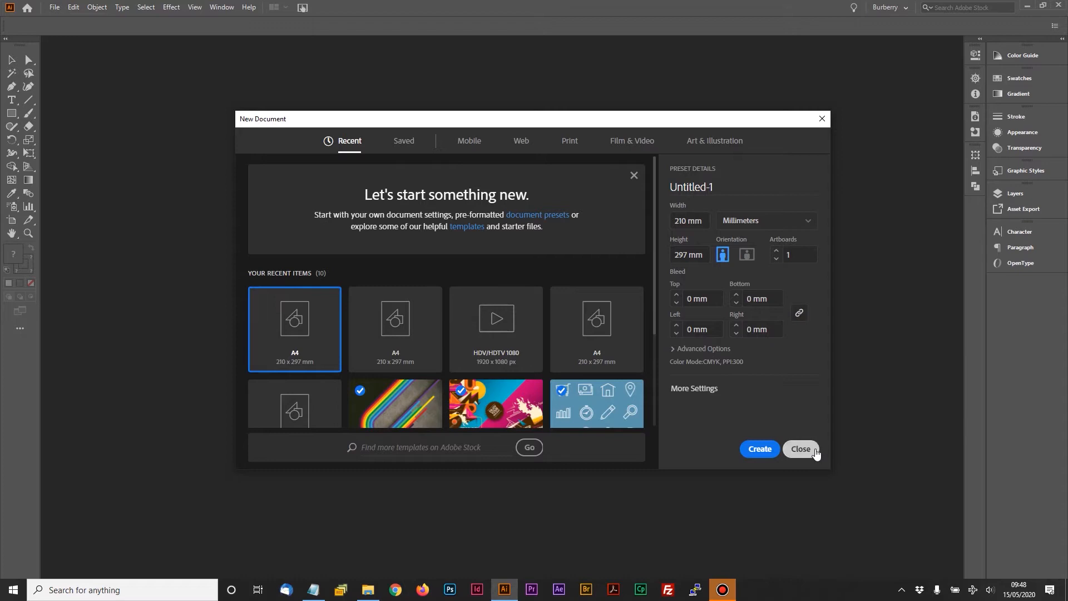
Step: Browse the Print, Web and Mobile presets, expanding all mobile sizes, and land on Web at 1366 x 768 px
left_click(801, 448)
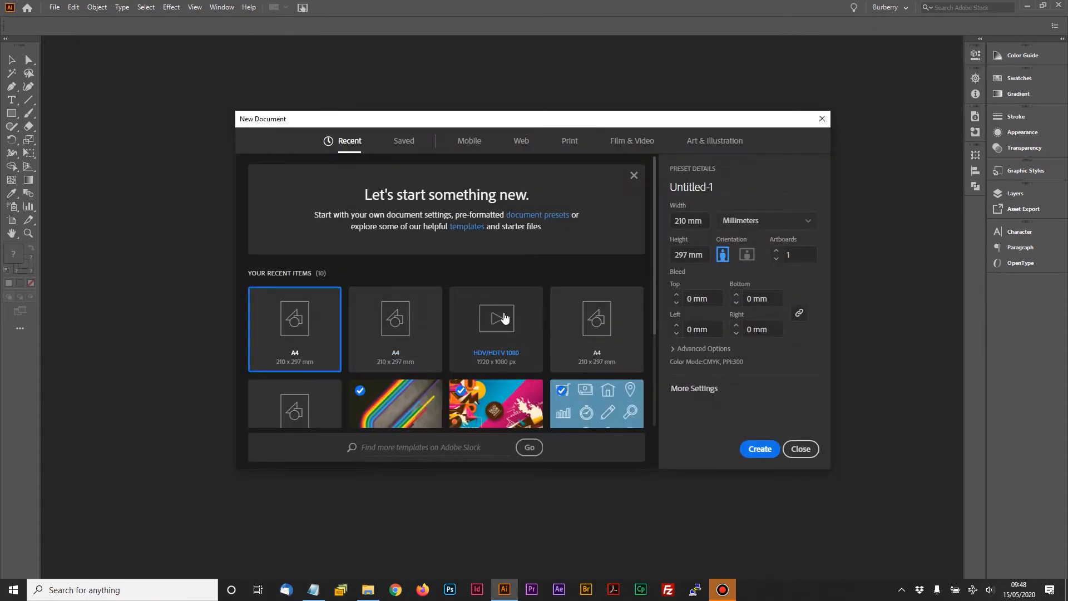
mouse_move(497, 317)
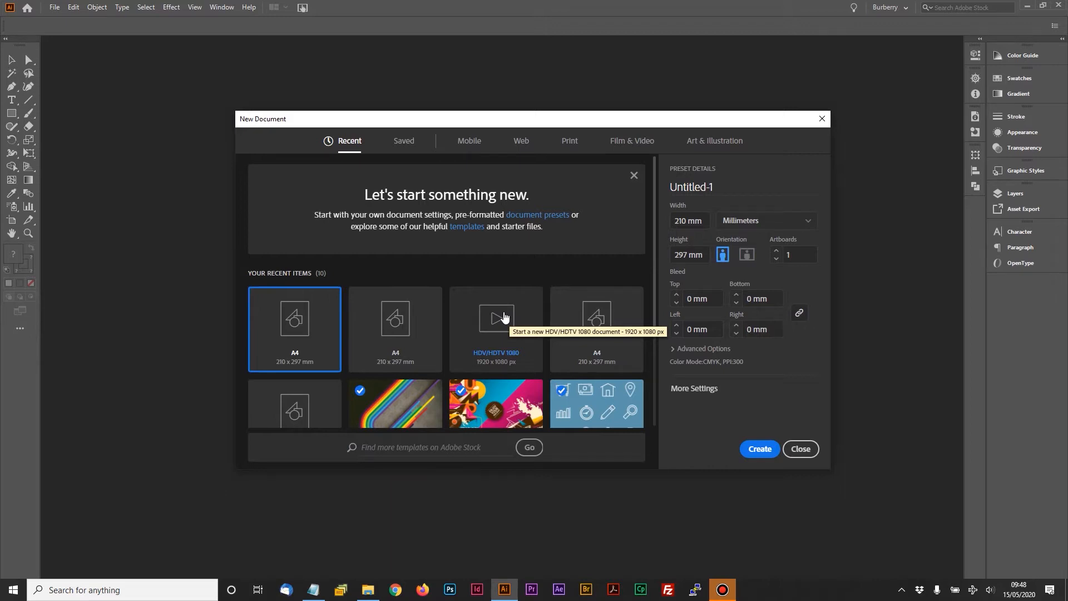
mouse_move(533, 148)
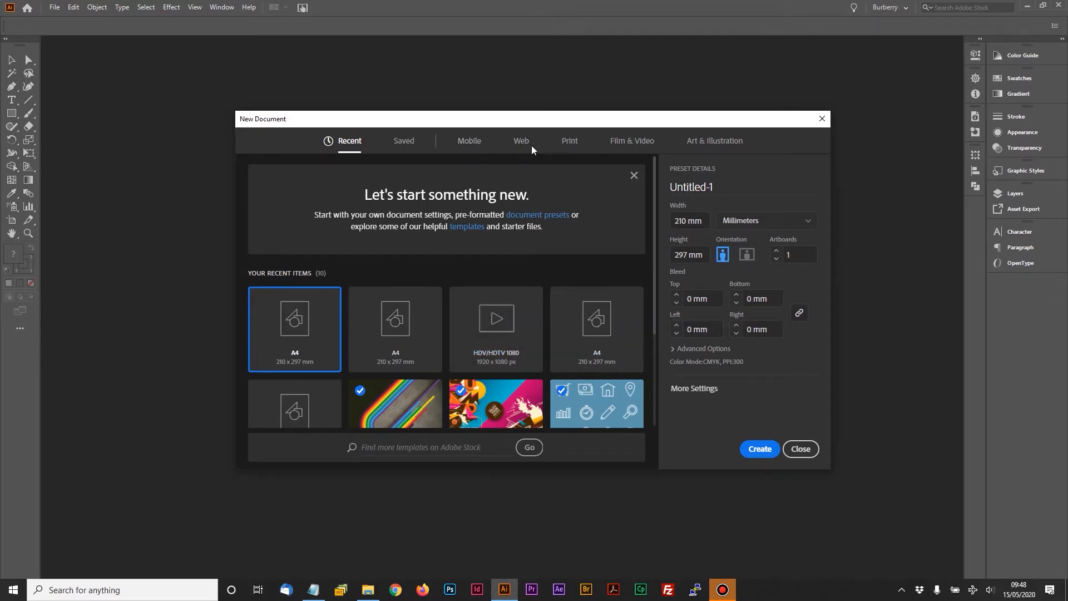
mouse_move(667, 148)
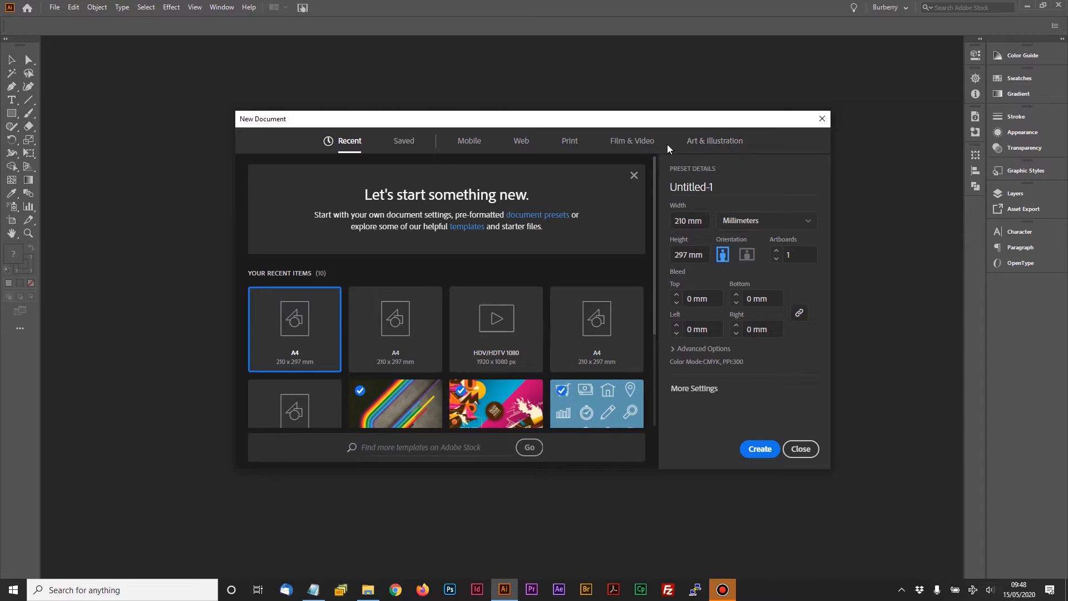
mouse_move(562, 147)
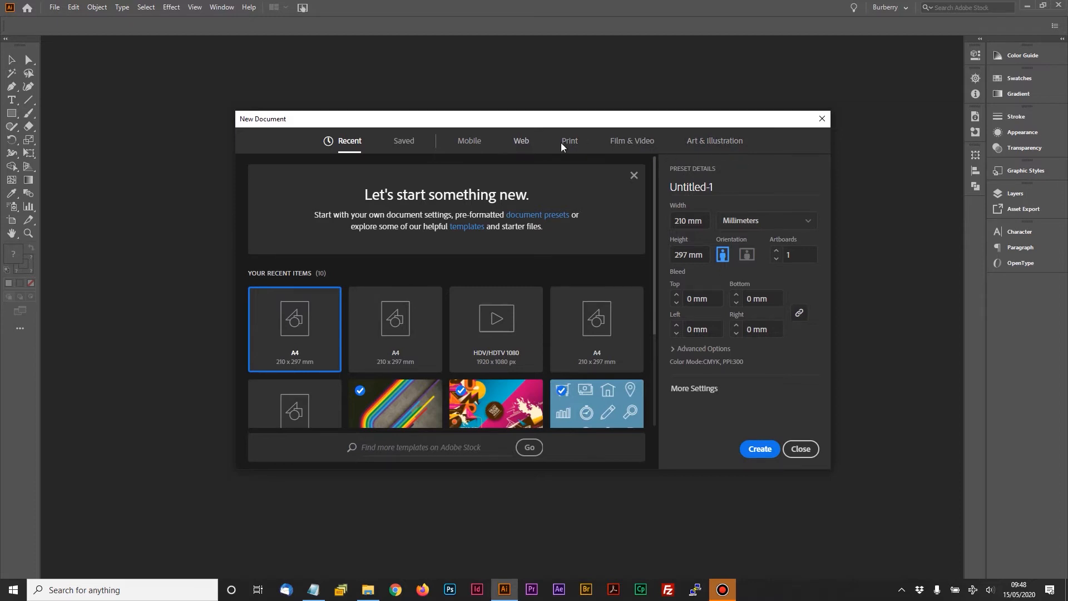
left_click(569, 141)
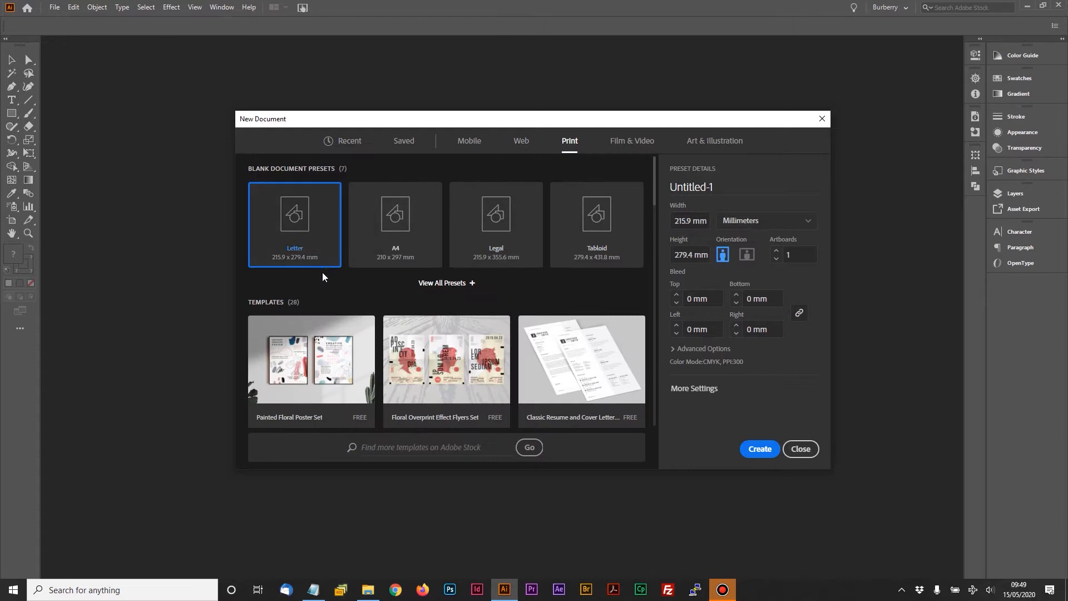
mouse_move(544, 251)
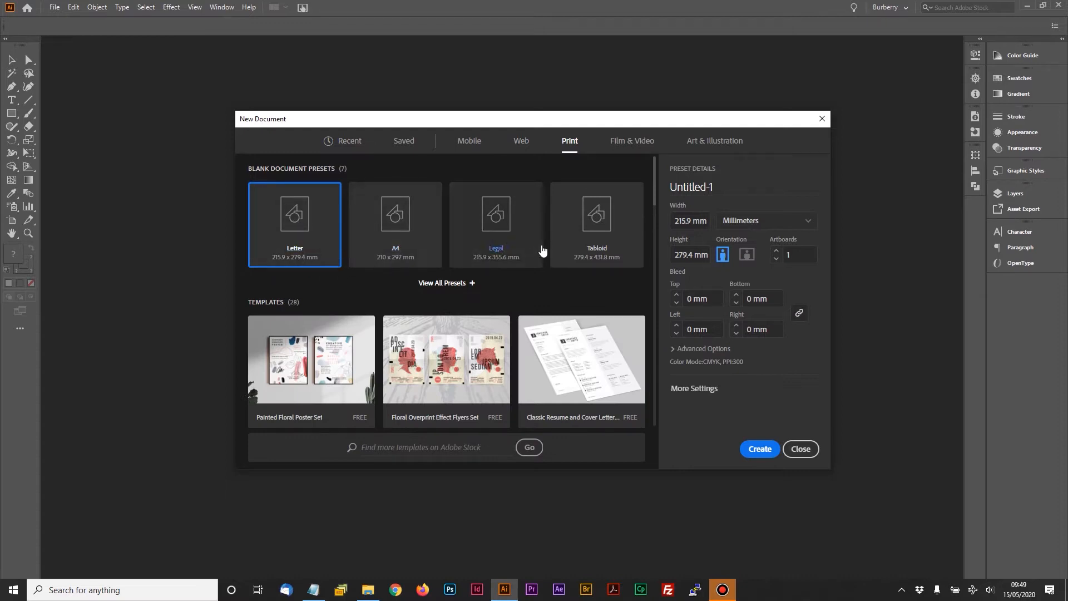
mouse_move(521, 141)
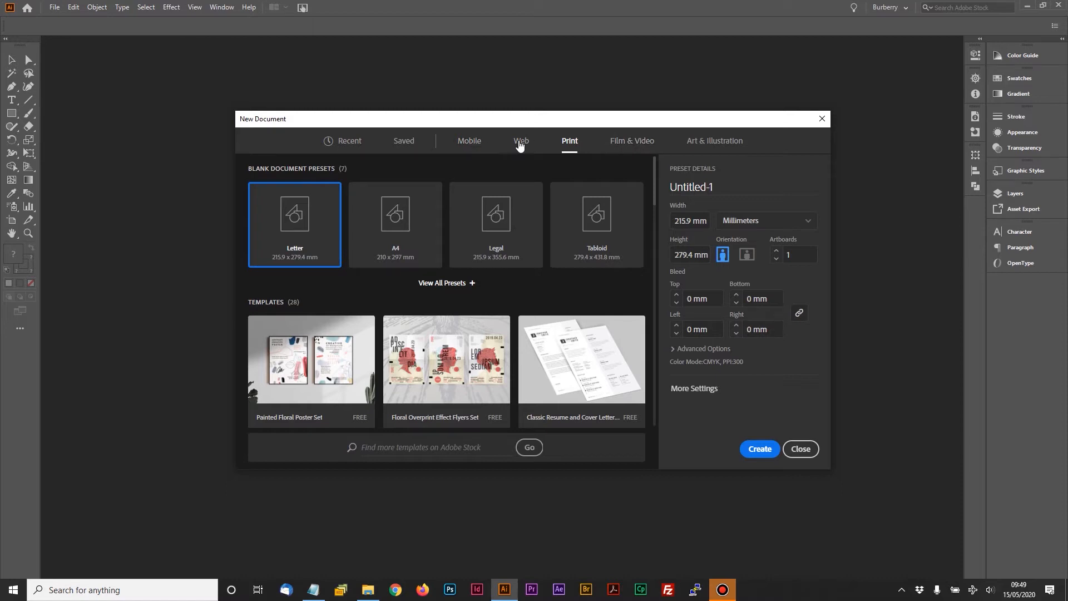
left_click(520, 141)
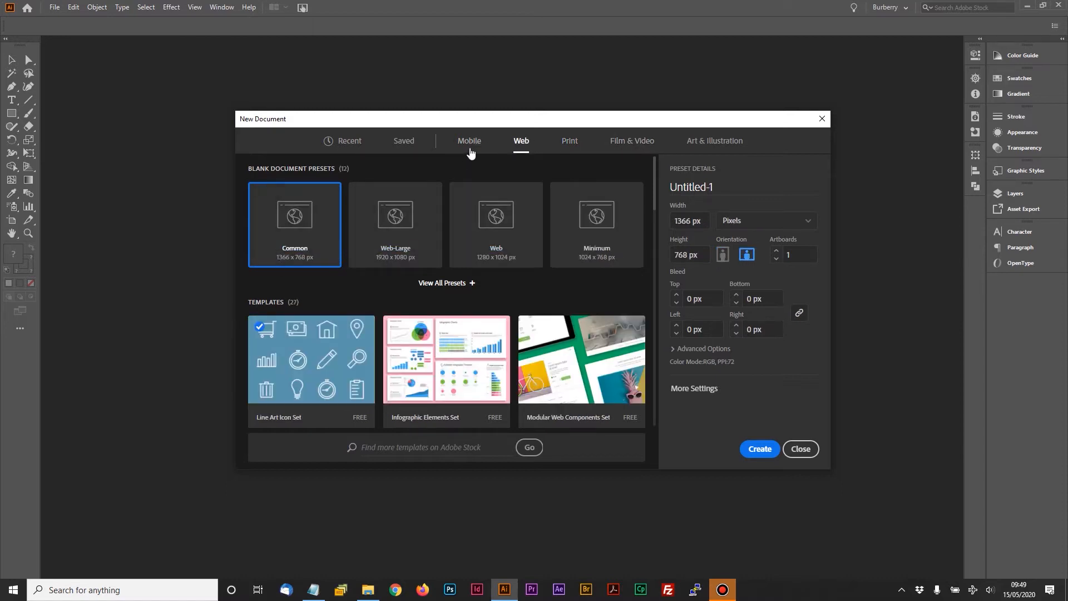
left_click(469, 142)
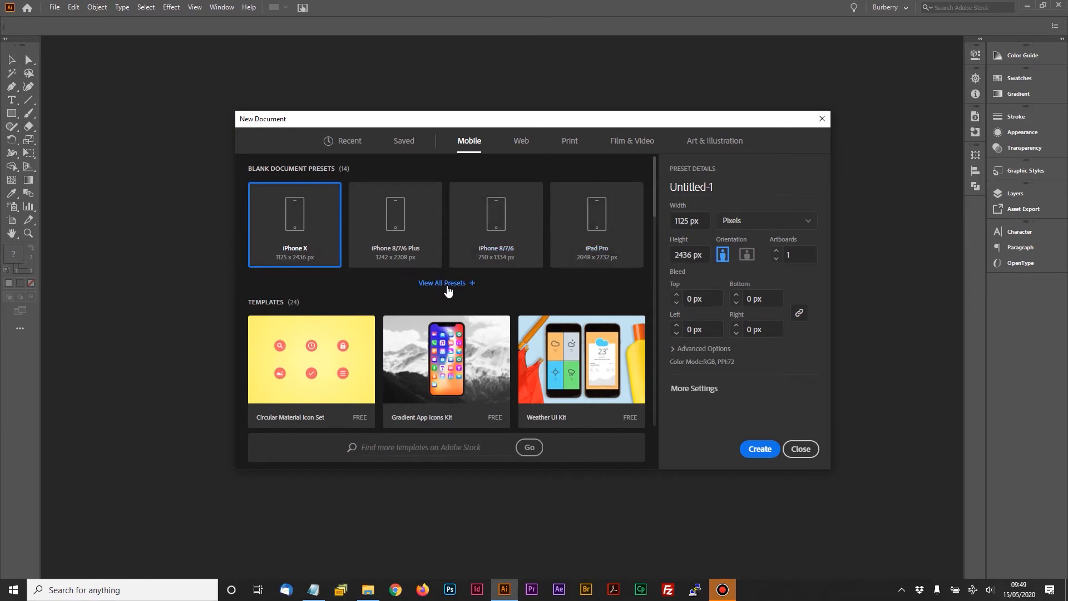
left_click(441, 283)
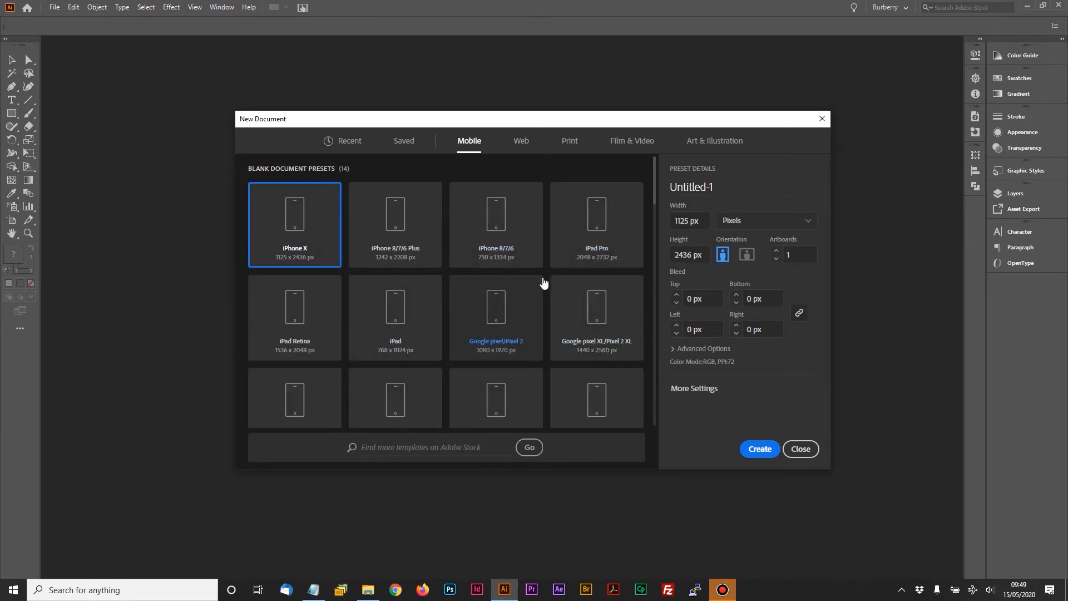
left_click(521, 140)
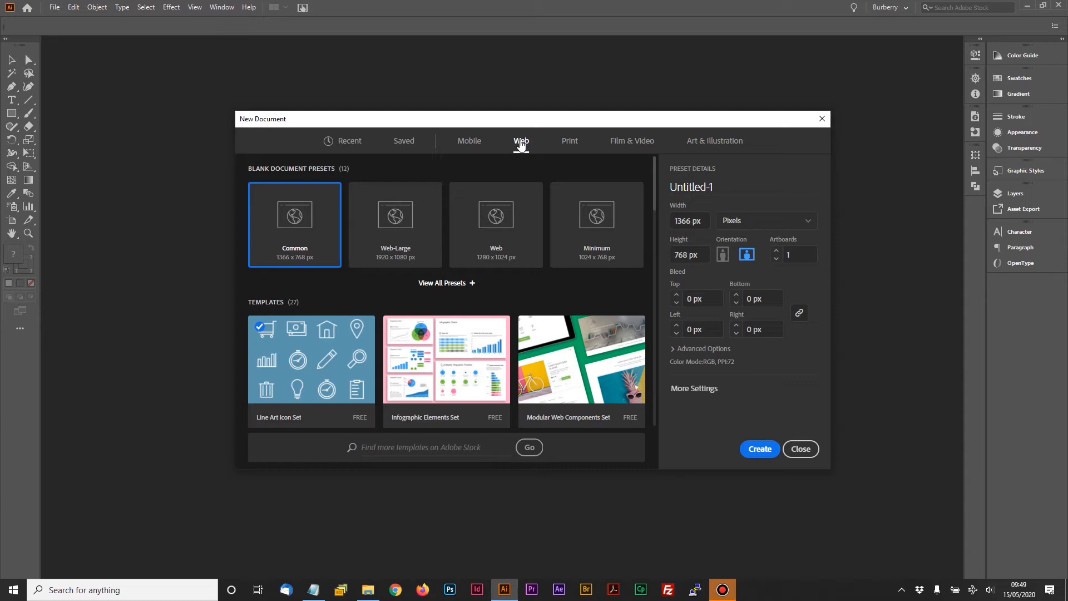
mouse_move(757, 353)
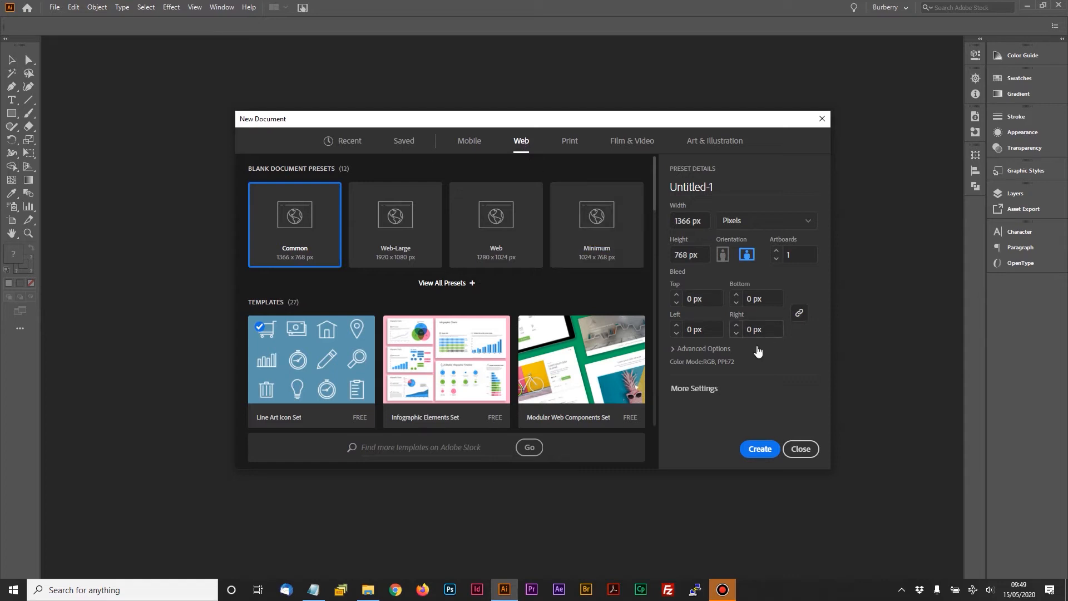
mouse_move(684, 371)
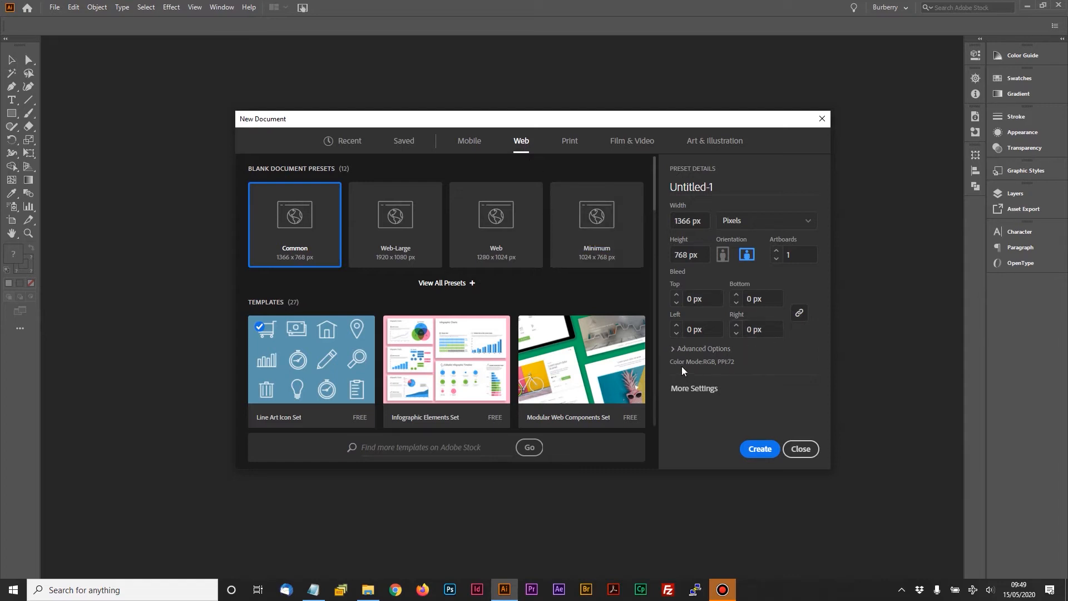
Step: Expand Advanced Options to show RGB Color, Screen (72 ppi) raster effects and default preview
left_click(704, 348)
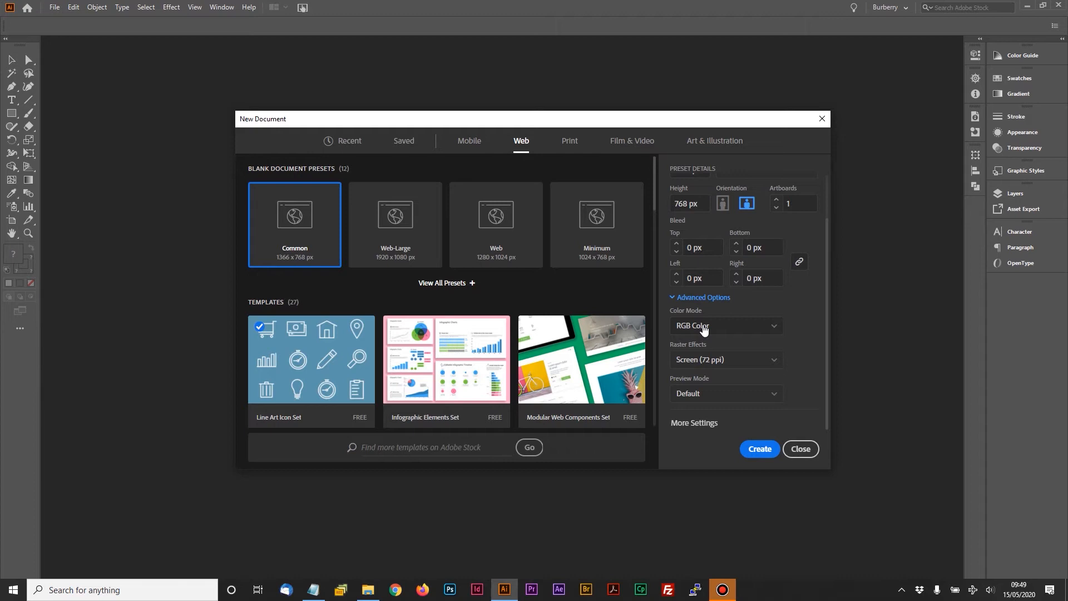
mouse_move(726, 331)
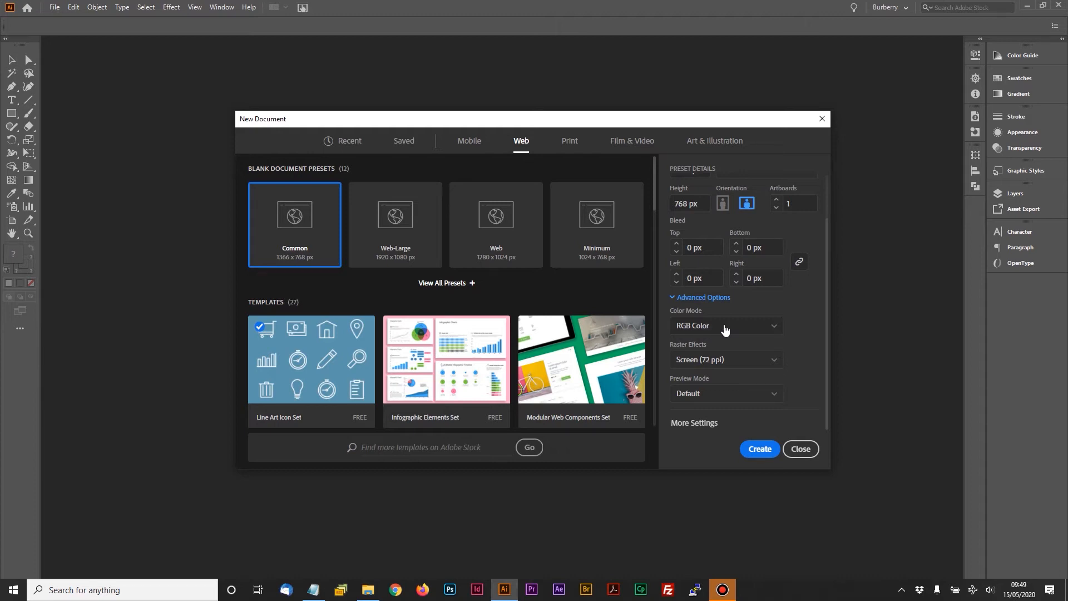
mouse_move(734, 327)
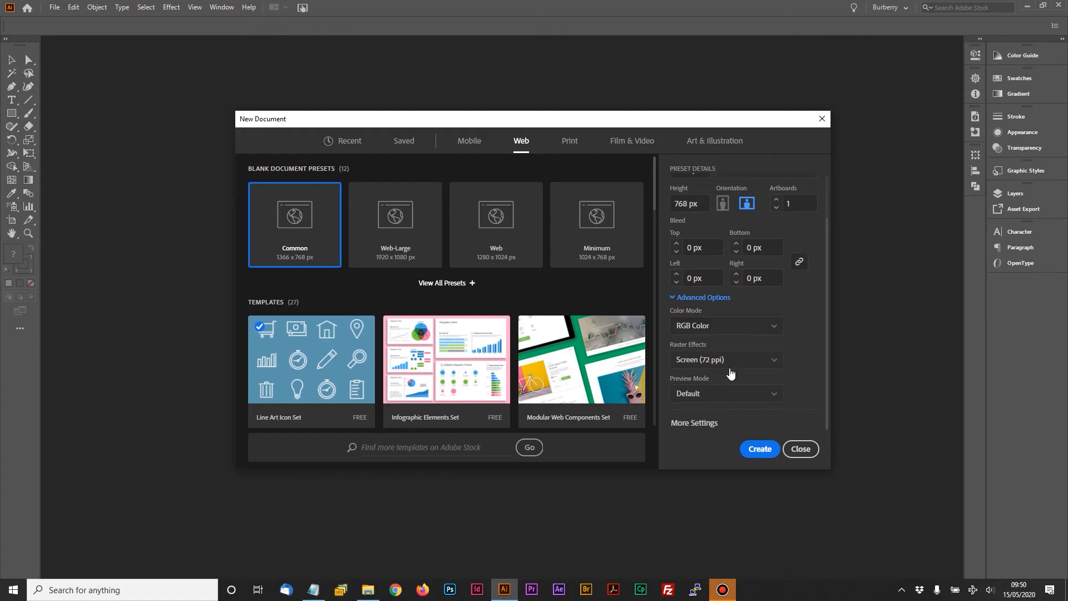
mouse_move(731, 368)
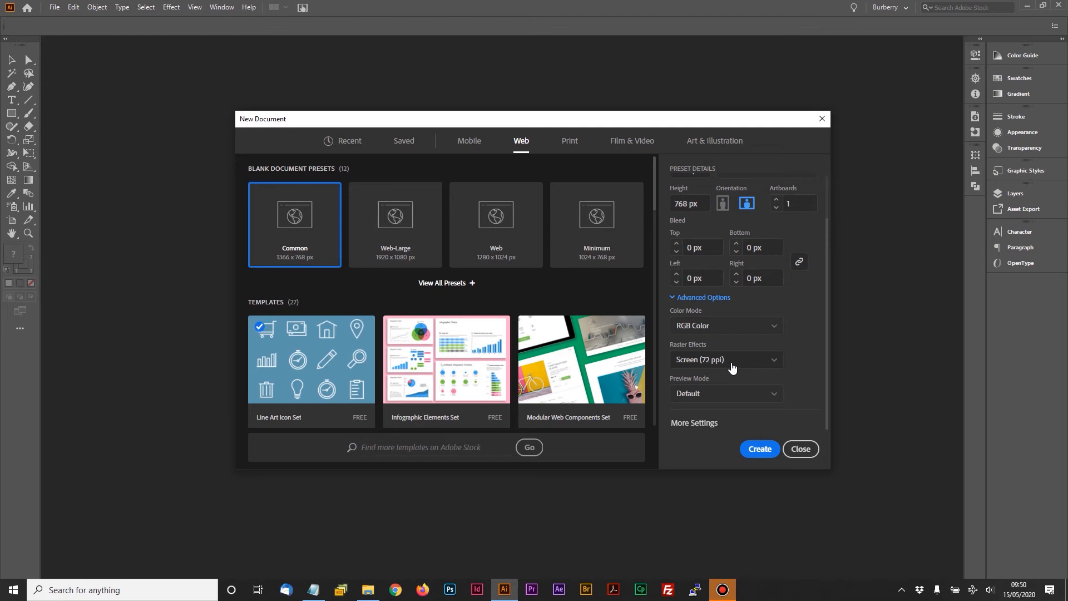
mouse_move(601, 284)
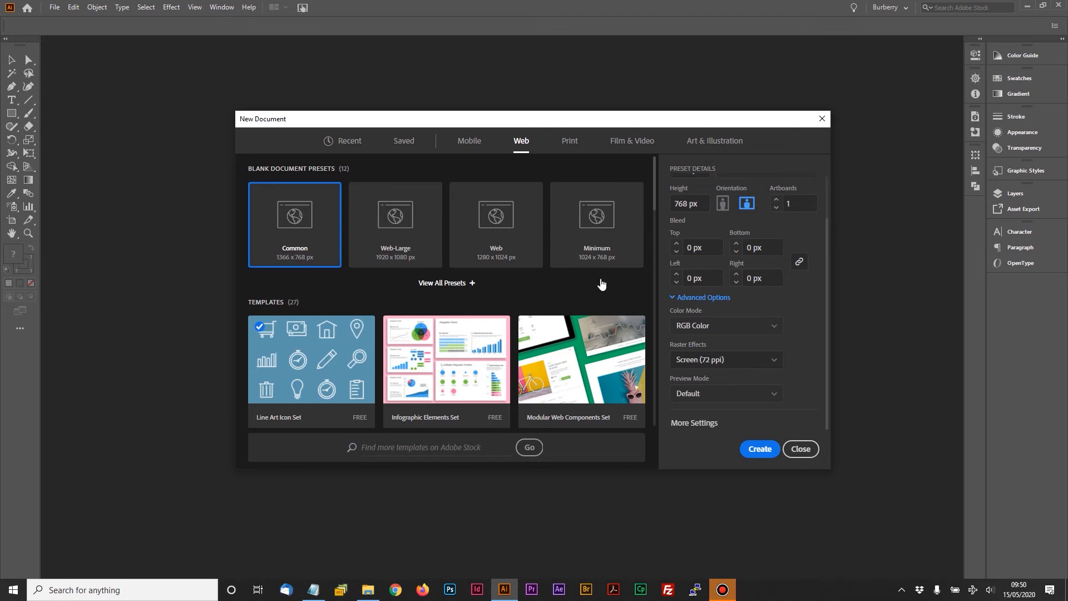
Step: Show the Print preset Letter 215.9 x 279.4 mm with CMYK Color and High (300 ppi) raster effects
left_click(569, 141)
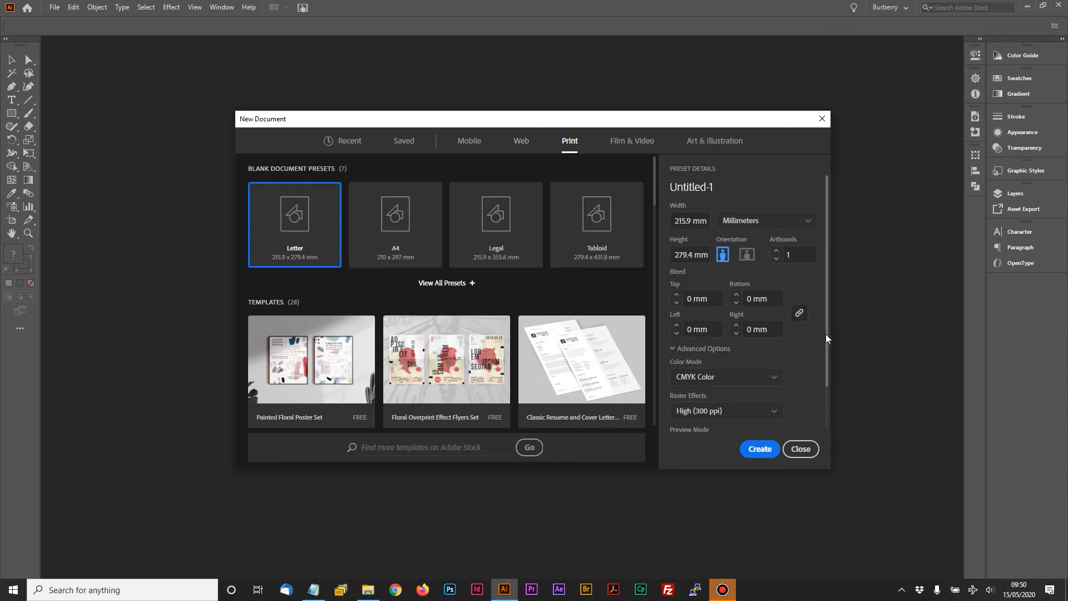
scroll("down", 3)
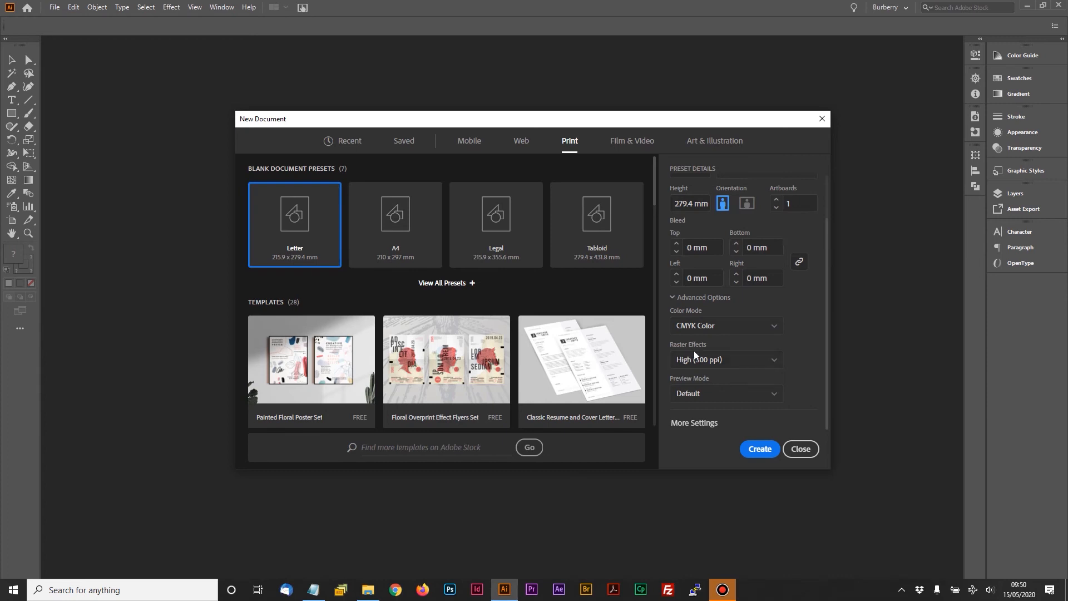
mouse_move(817, 357)
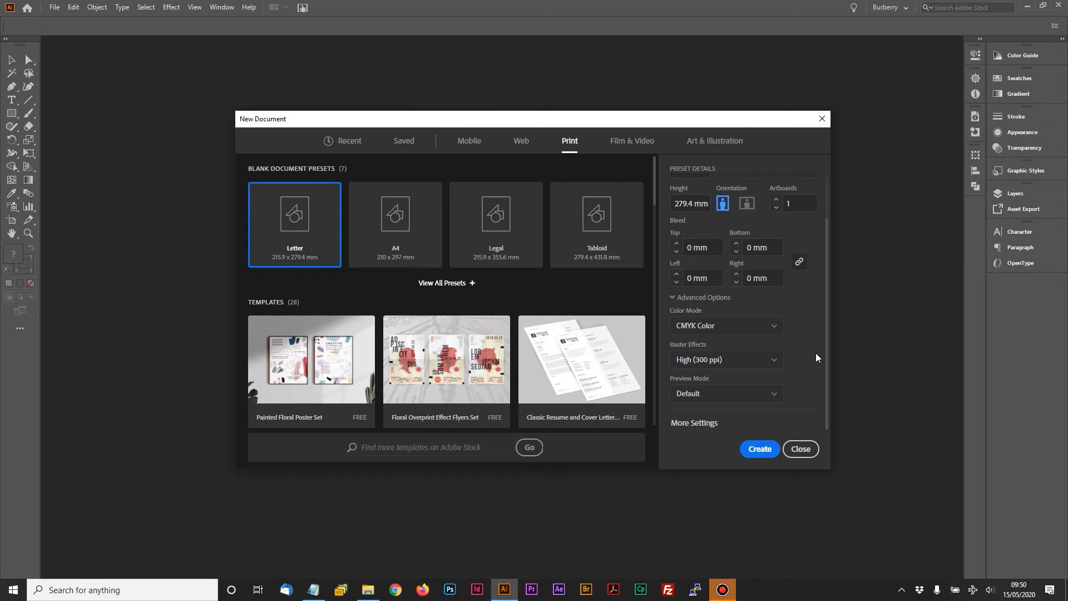
mouse_move(368, 229)
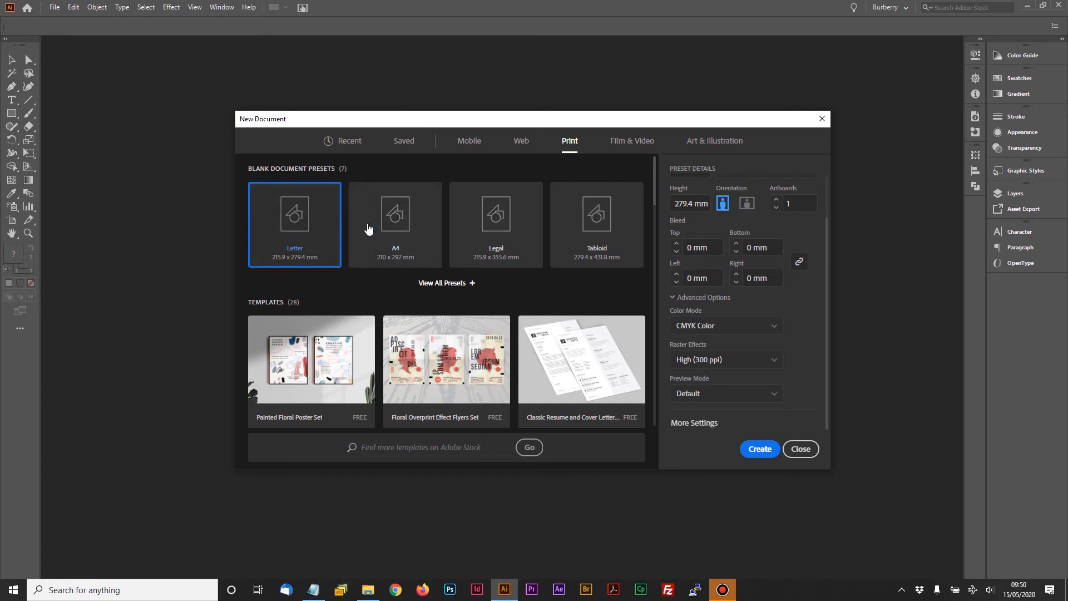
Step: Expand all seven blank print presets, adding A3, B4 and B5 to Letter, A4, Legal and Tabloid
left_click(445, 284)
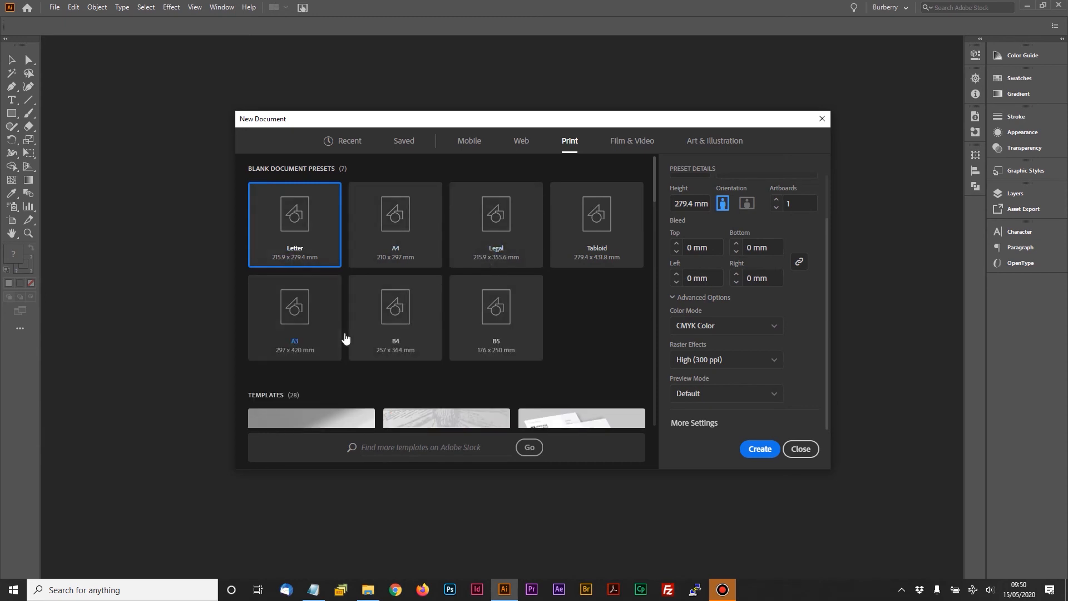
mouse_move(395, 314)
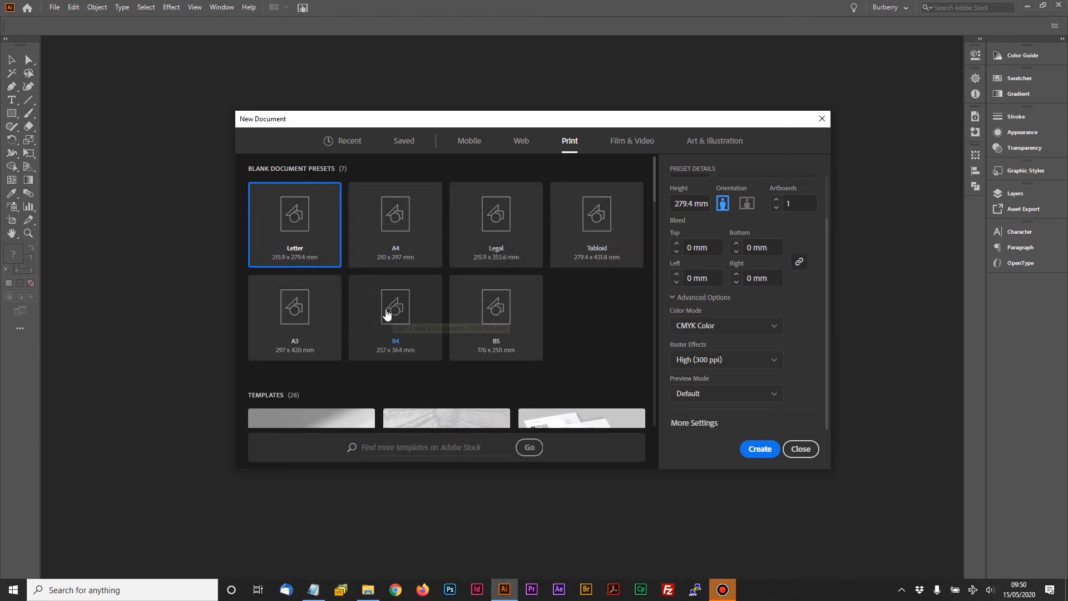
mouse_move(394, 308)
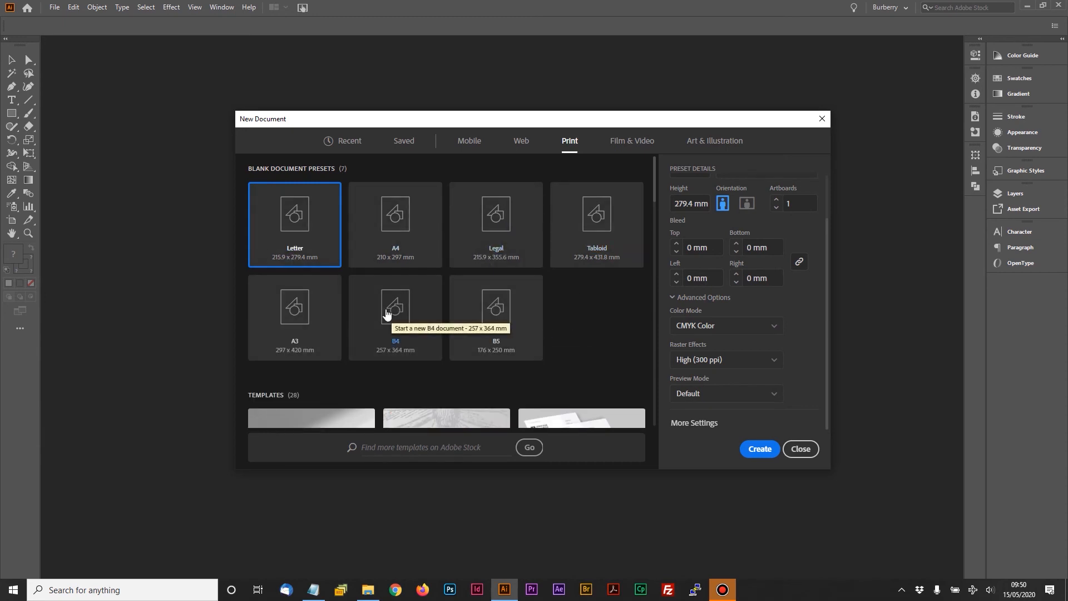